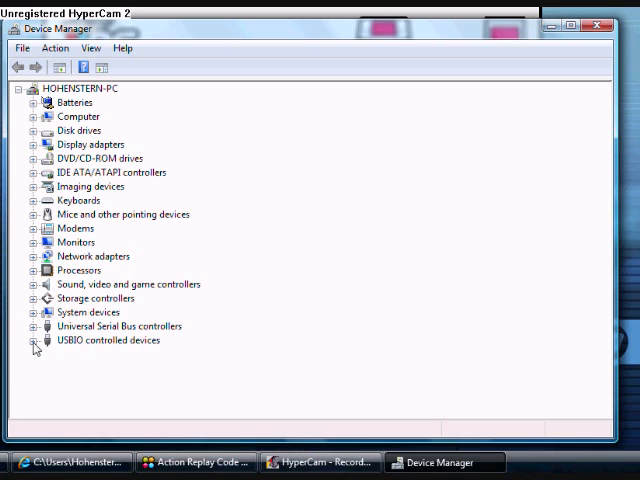
Show the Driver tab of the Action Replay DS (NDS Link) properties under USBIO controlled devices.
left_click(36, 340)
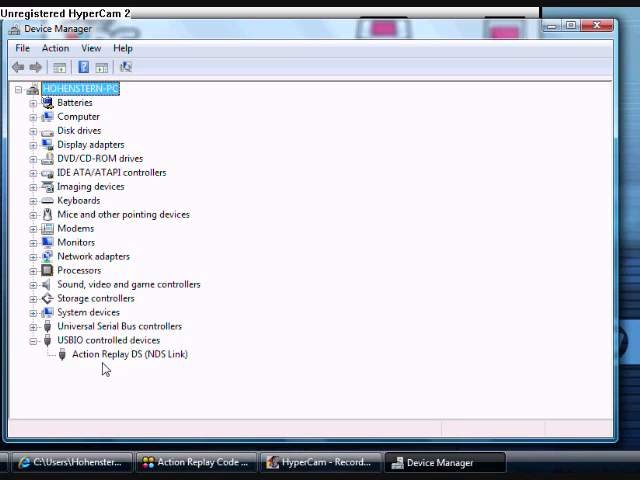
mouse_move(115, 362)
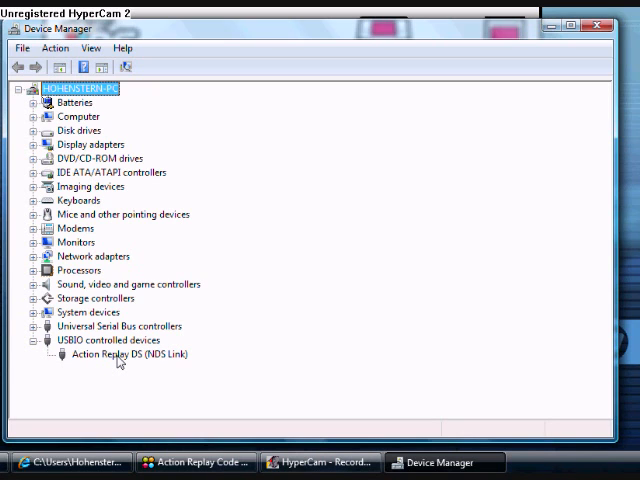
double_click(121, 354)
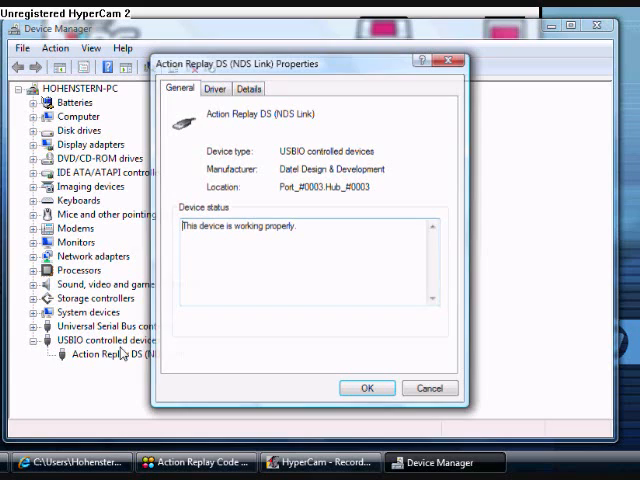
left_click(215, 89)
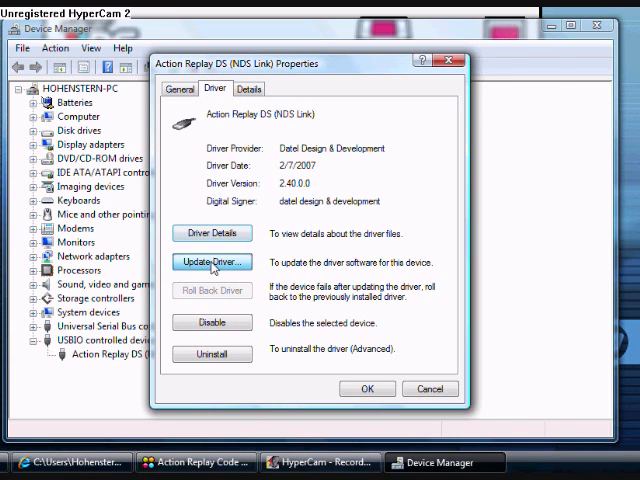
Update the driver by browsing this computer, picking from the list, and choosing Have Disk.
left_click(212, 261)
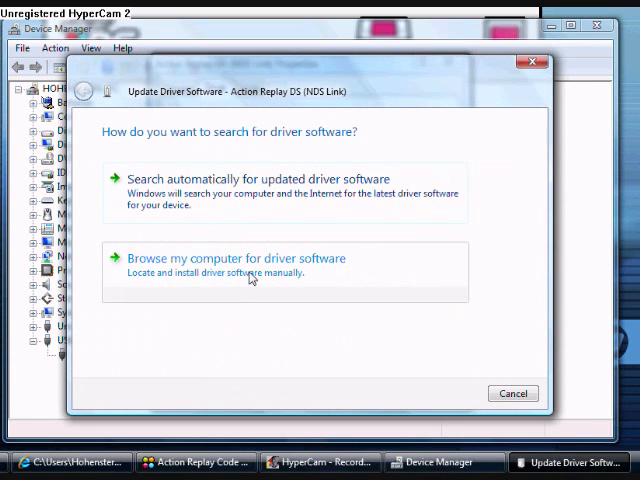
left_click(230, 258)
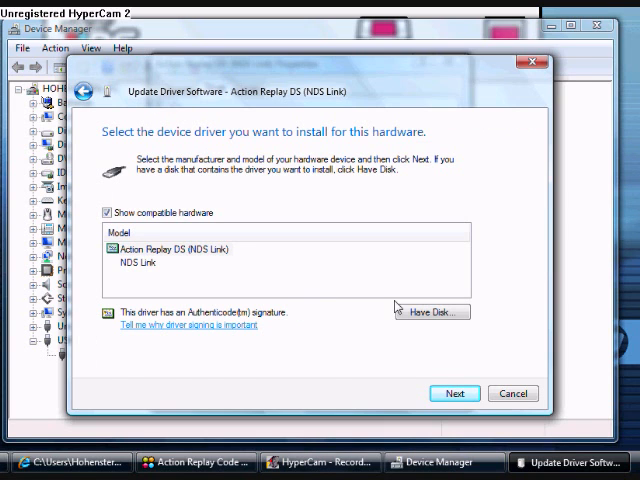
left_click(430, 311)
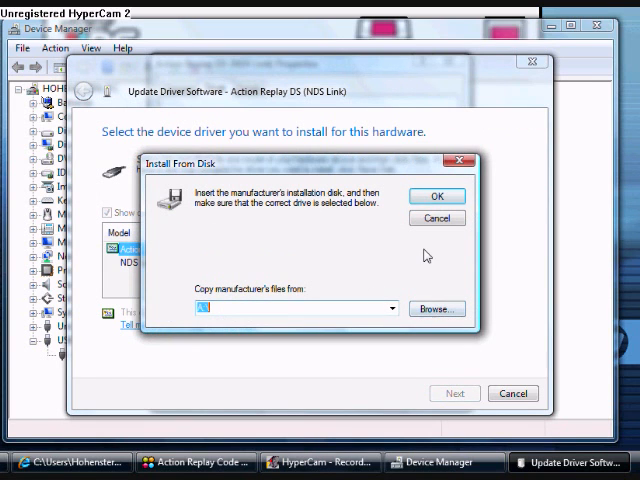
Load ActionReplayDS.inf from drive E: in Install From Disk.
left_click(436, 308)
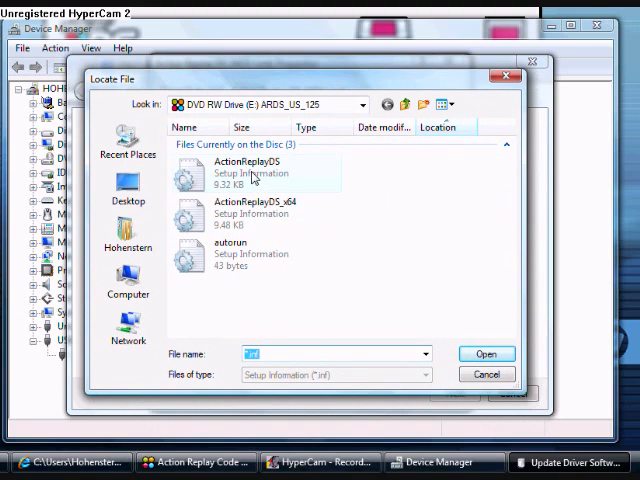
left_click(245, 168)
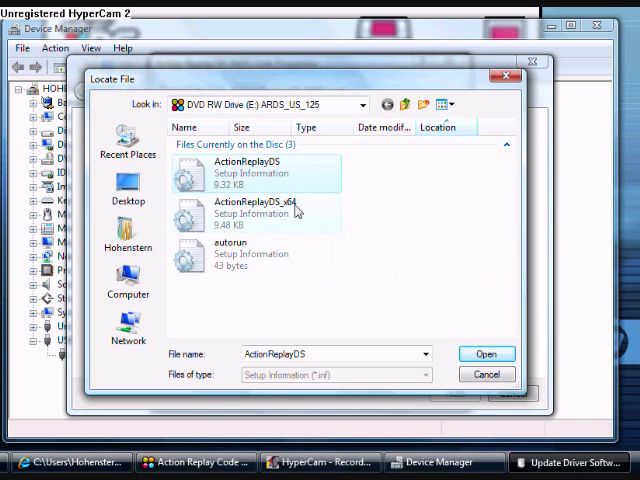
left_click(250, 207)
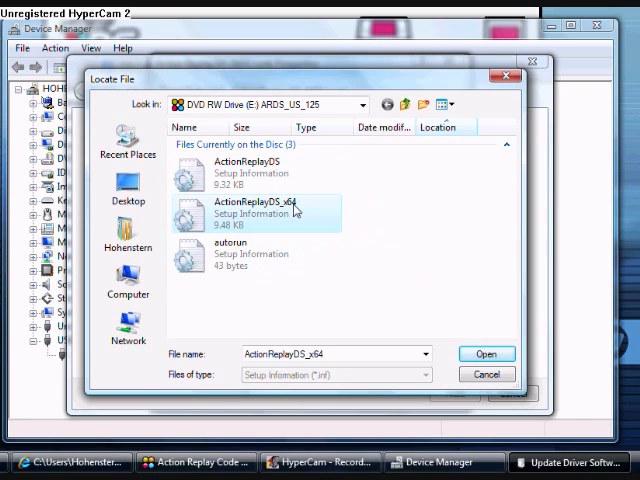
left_click(248, 170)
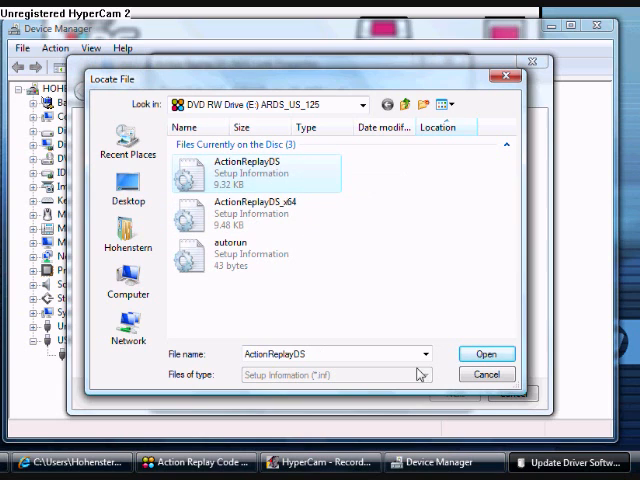
left_click(486, 354)
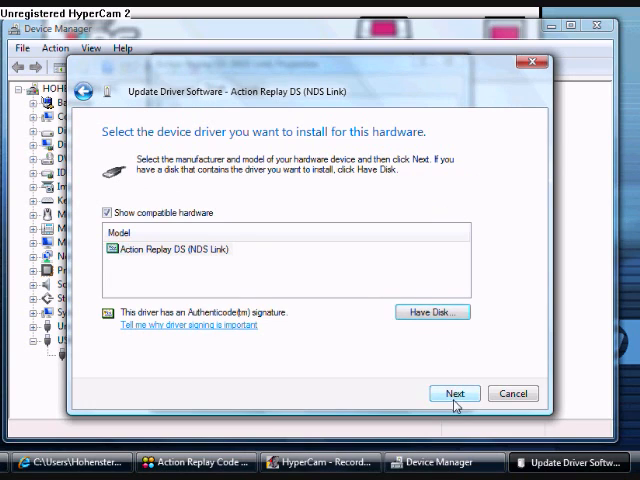
Install the Action Replay DS (NDS Link) driver, then close the success page and Properties window.
left_click(454, 393)
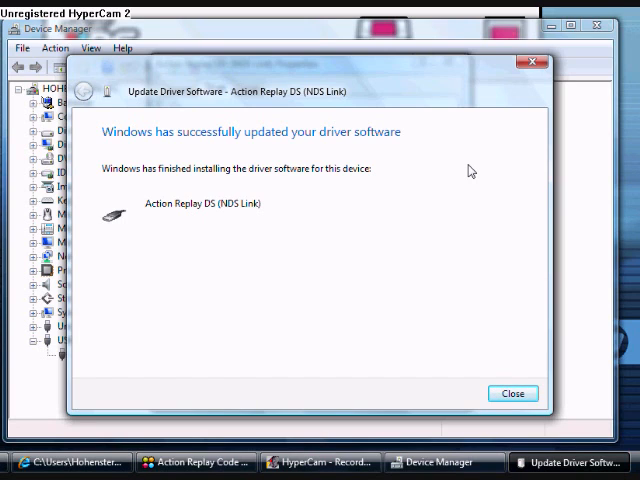
mouse_move(541, 83)
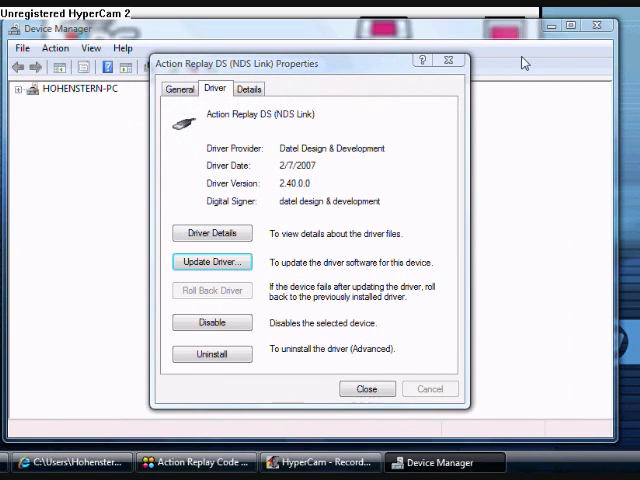
left_click(367, 389)
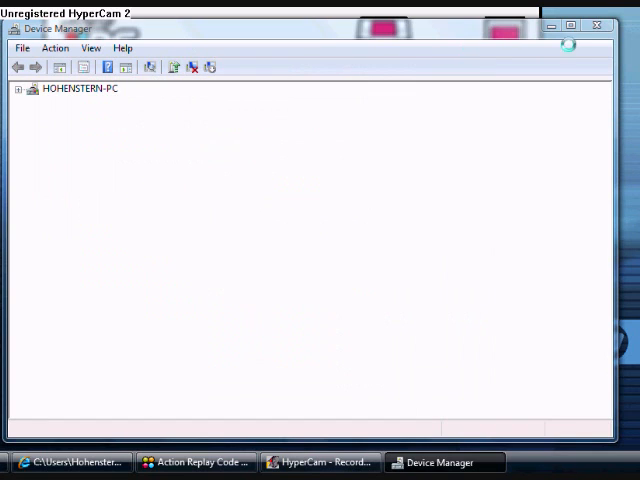
left_click(18, 88)
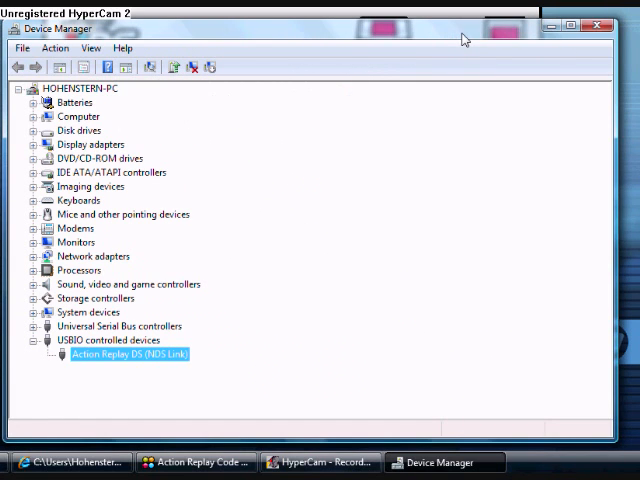
left_click(196, 461)
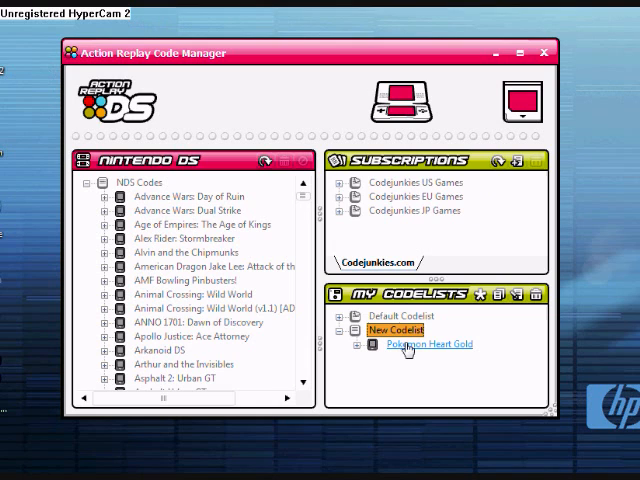
Add a 'Godly Starly' cheat with pasted code lines to Pokemon Heart Gold.
right_click(427, 344)
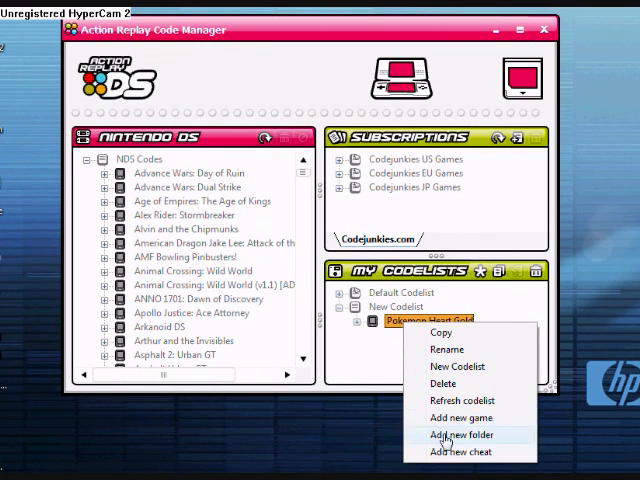
left_click(459, 451)
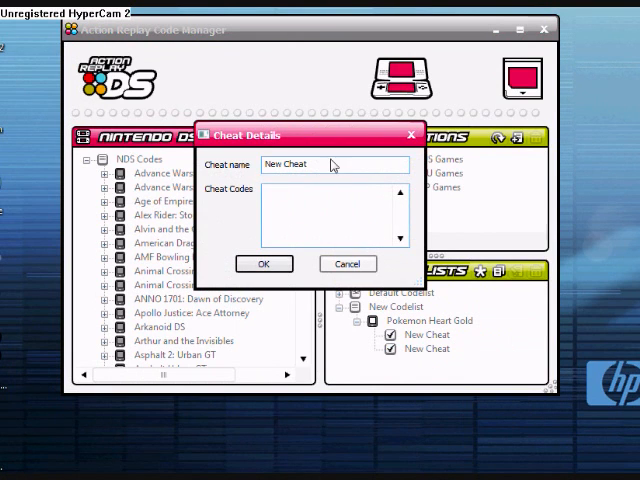
type("G")
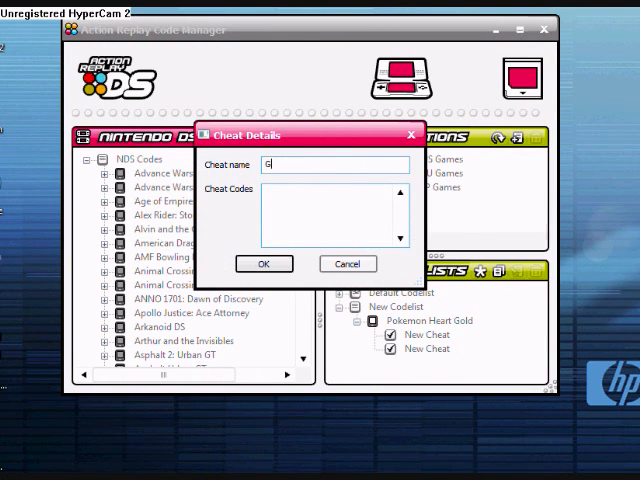
type("odly Starly")
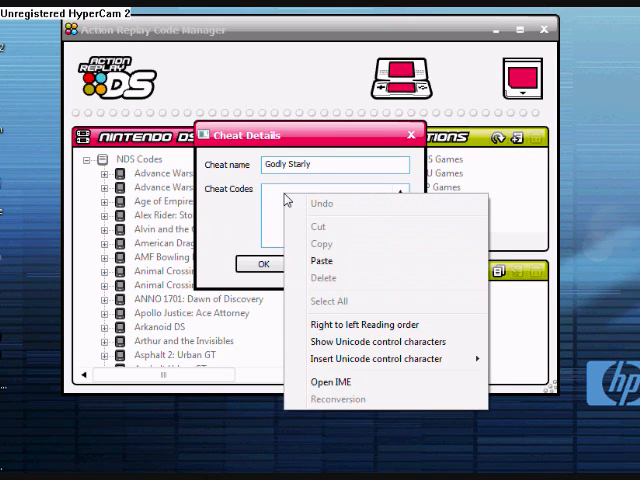
left_click(320, 260)
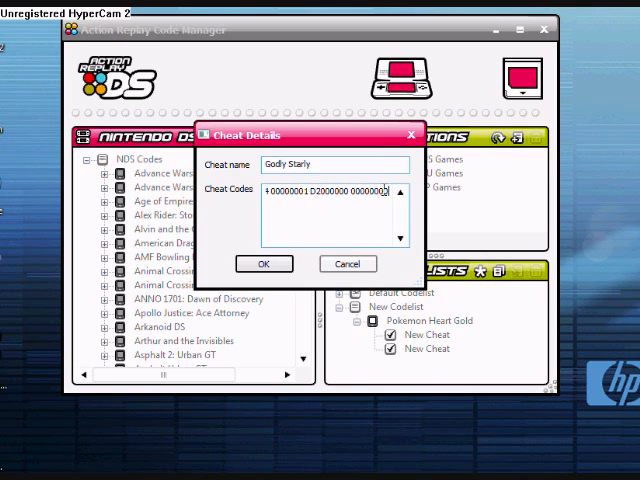
left_click(263, 263)
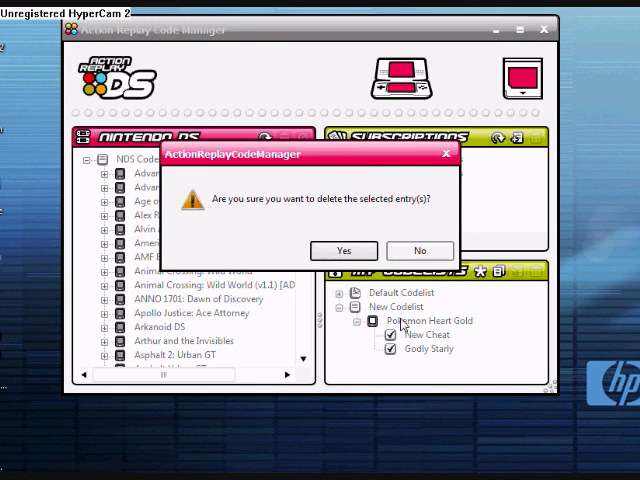
Confirm deleting the empty New Cheat and overwrite the existing Pokemon Heart Gold entry.
left_click(343, 250)
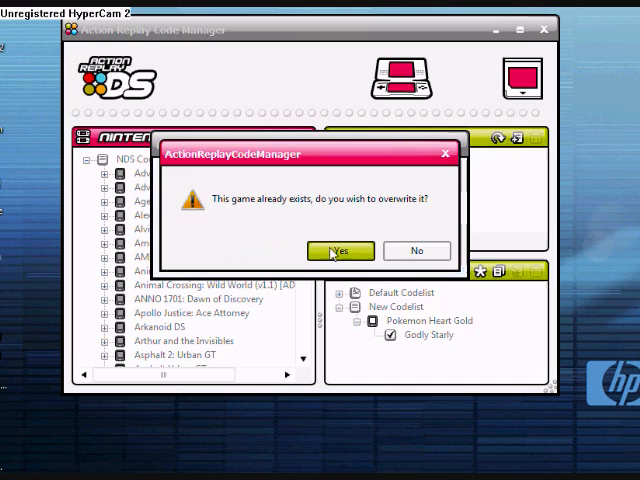
left_click(340, 251)
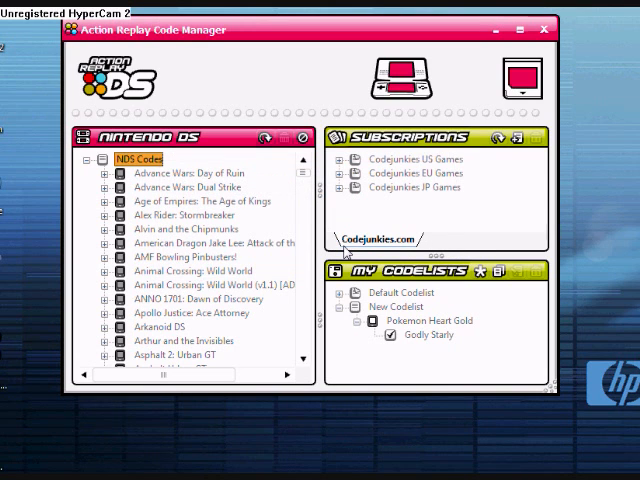
mouse_move(325, 88)
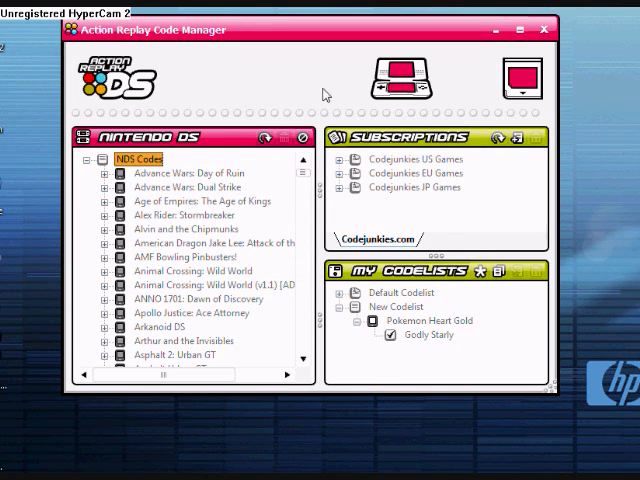